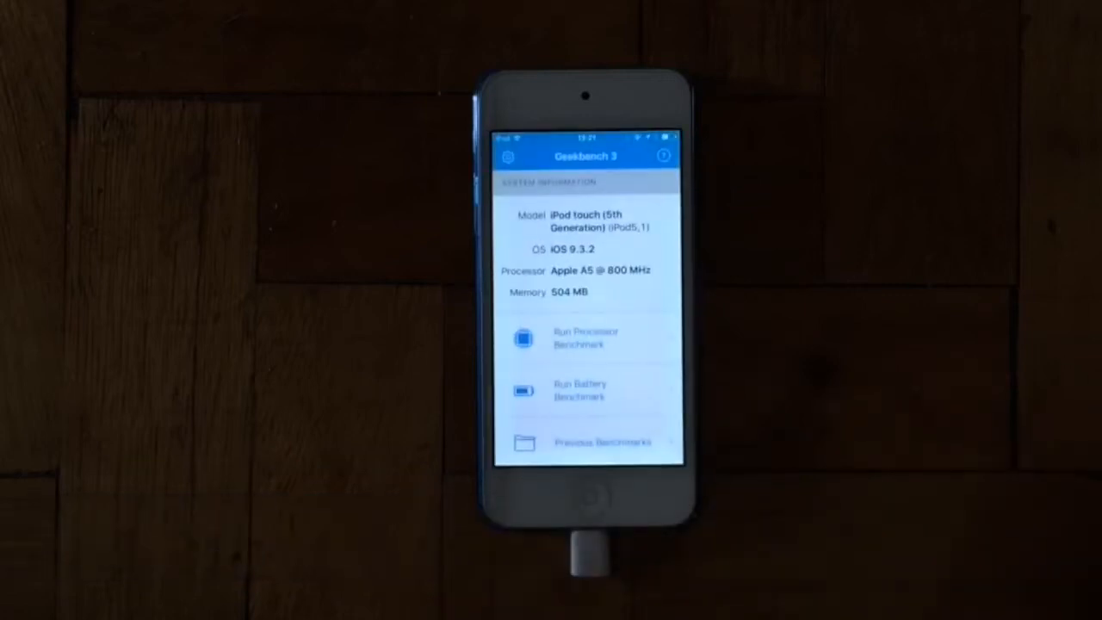
Review Geekbench 3 system info (iOS 9.3.2, Apple A5, 504 MB) and return Home
left_click(584, 337)
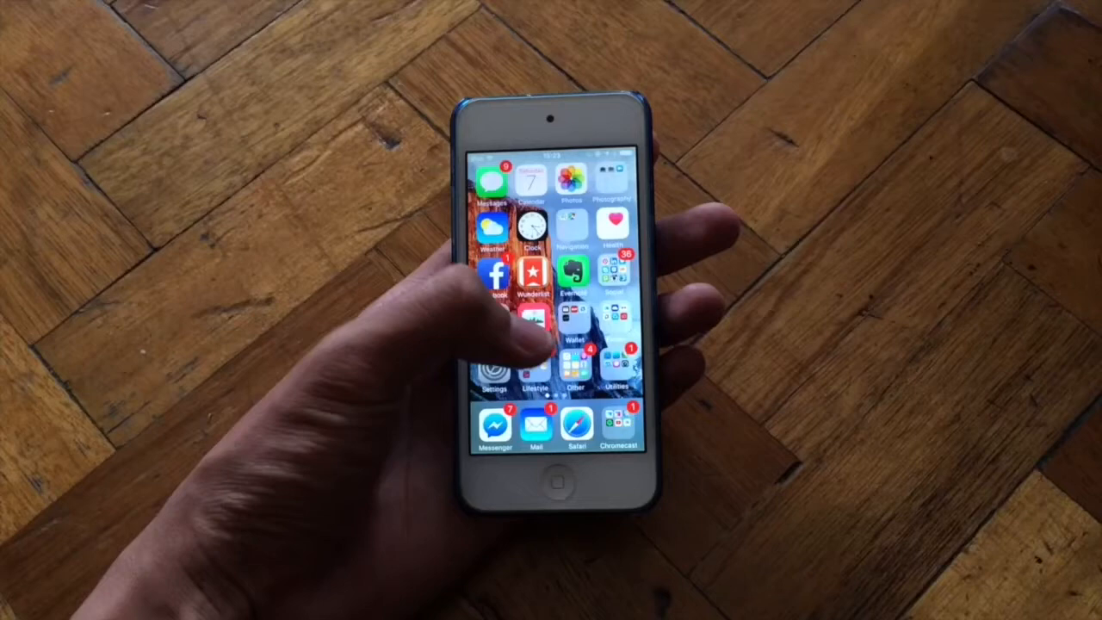
Open the utilities folder on the second Home Screen page and launch Game Center
left_click(572, 362)
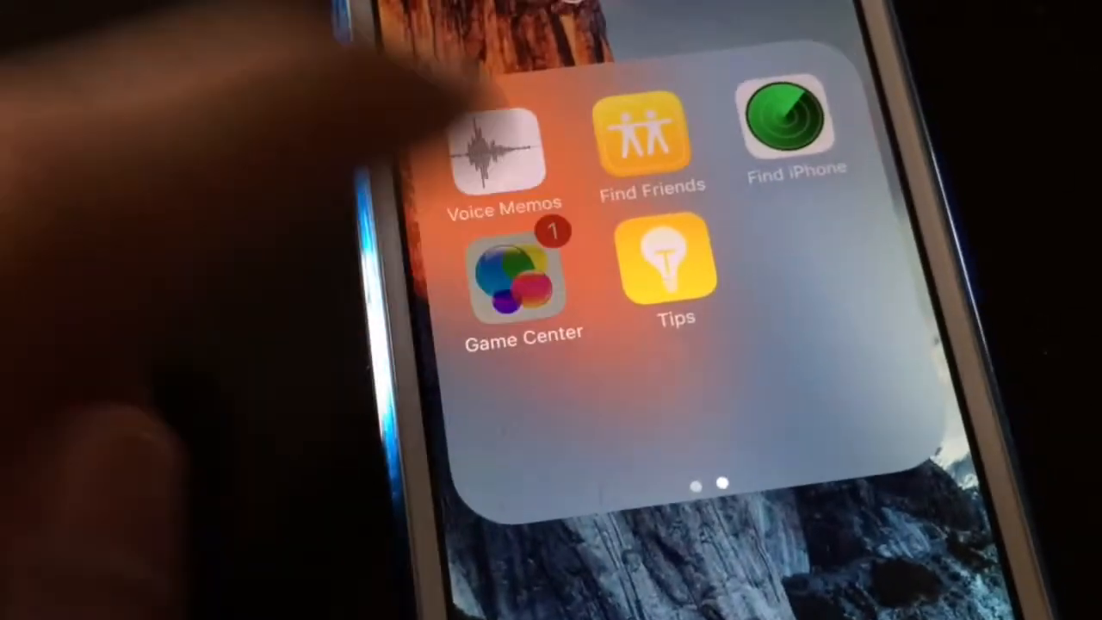
left_click(522, 276)
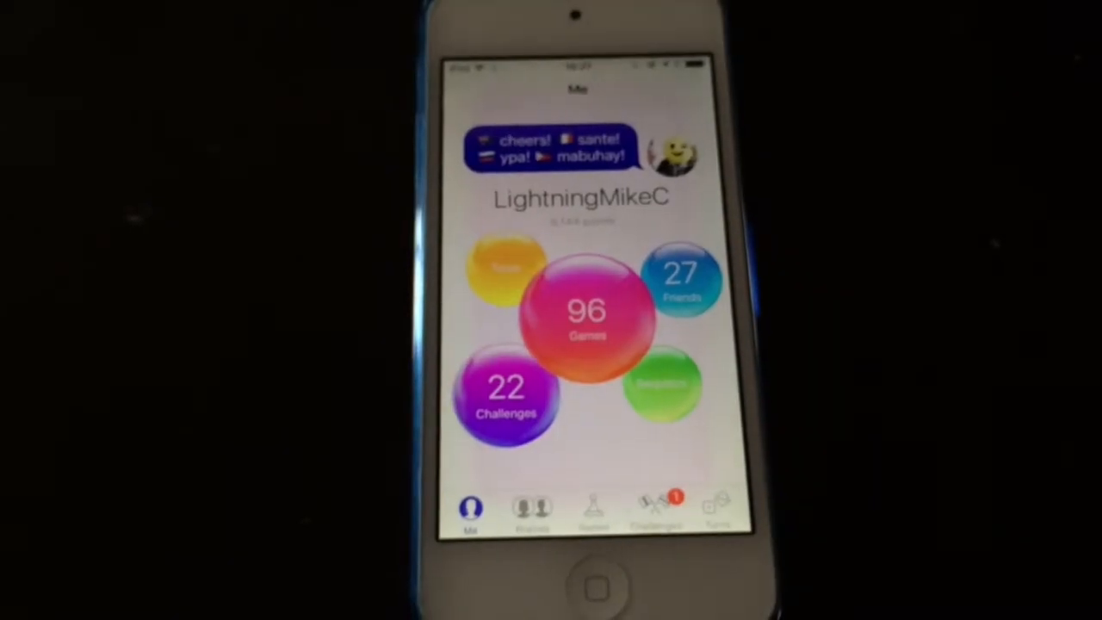